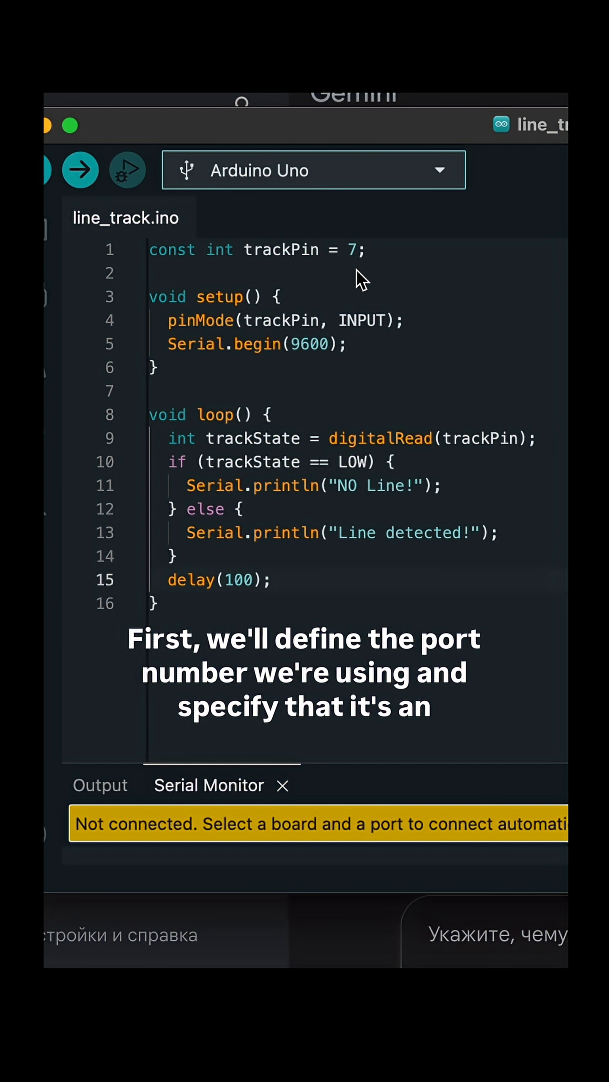
mouse_move(348, 342)
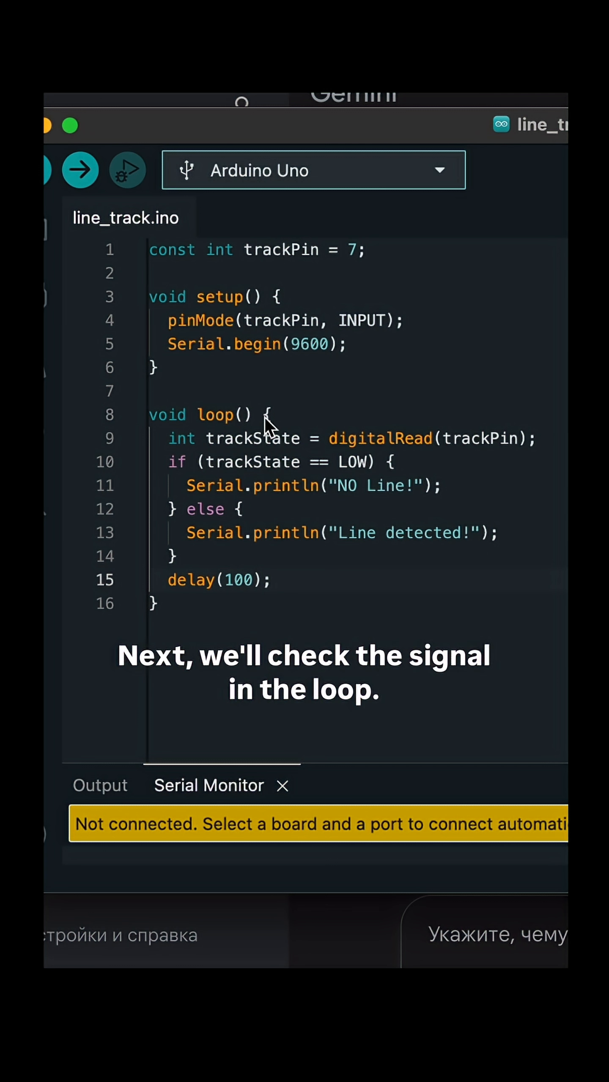
mouse_move(497, 453)
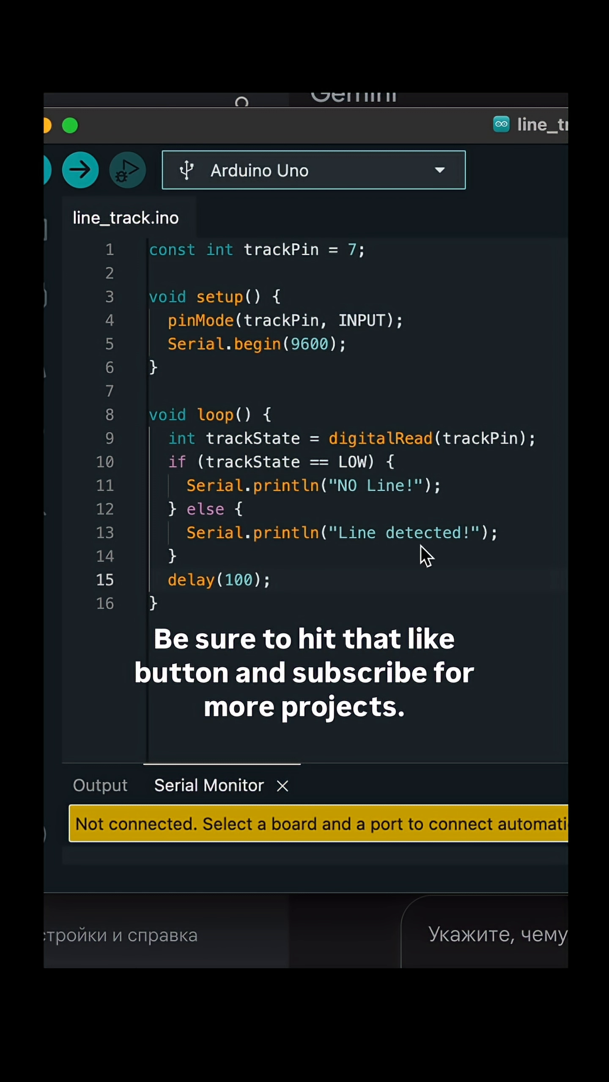
mouse_move(227, 604)
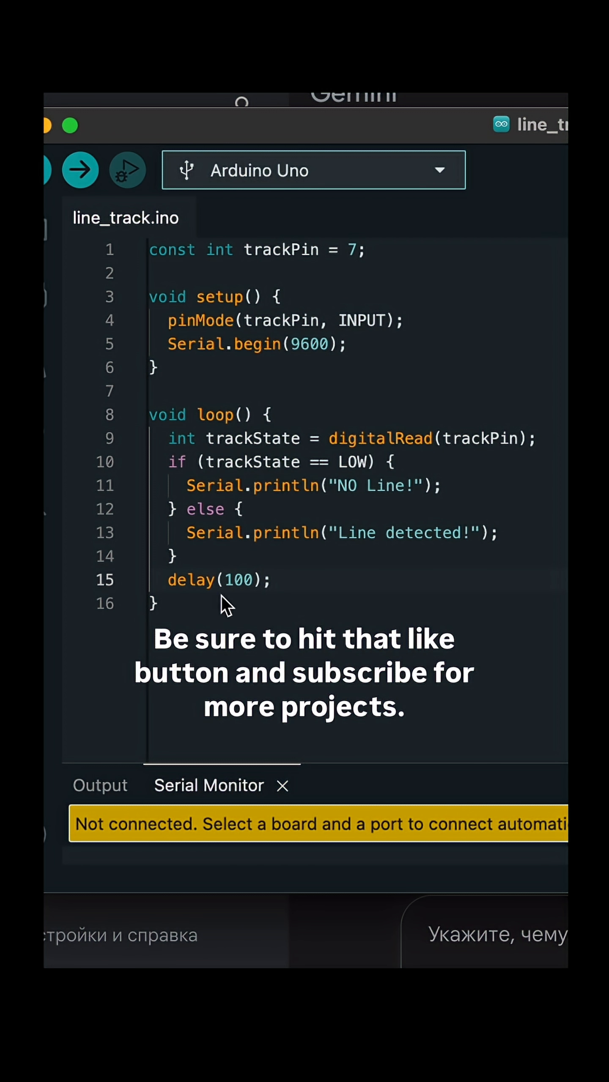